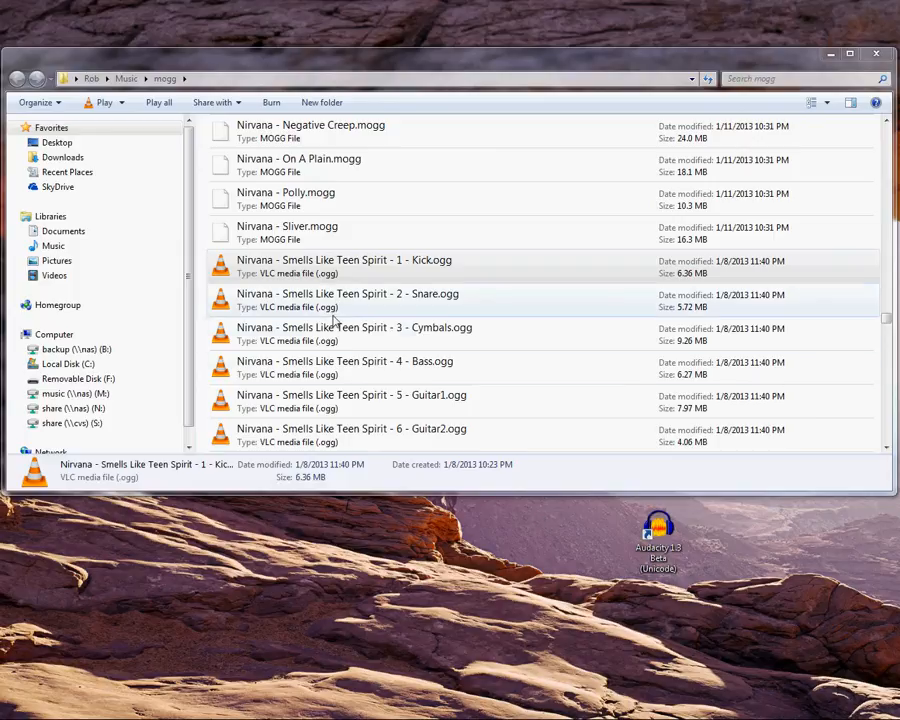
mouse_move(338, 318)
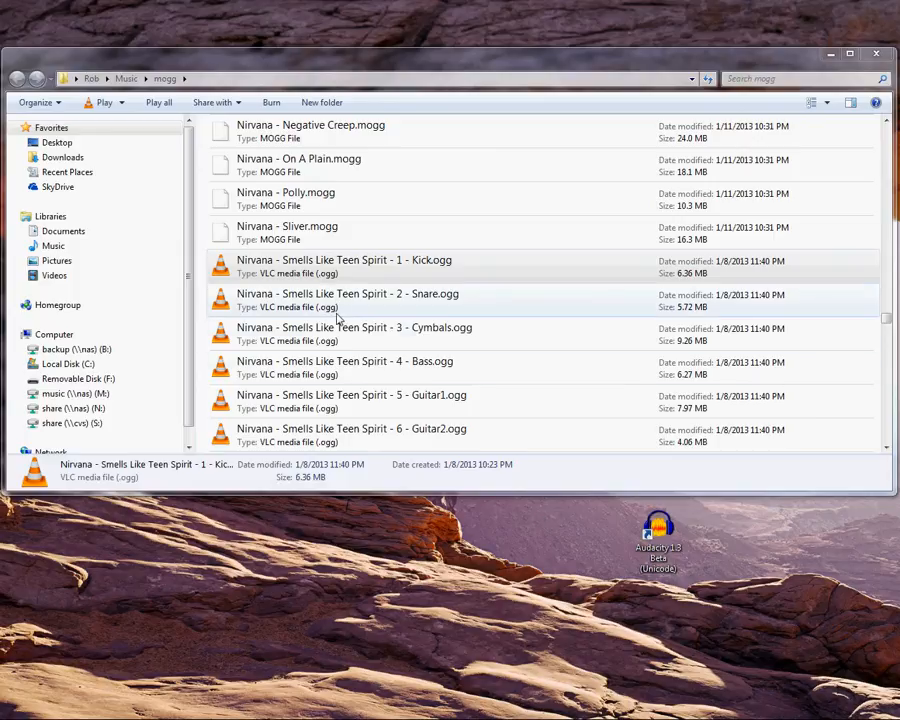
mouse_move(376, 338)
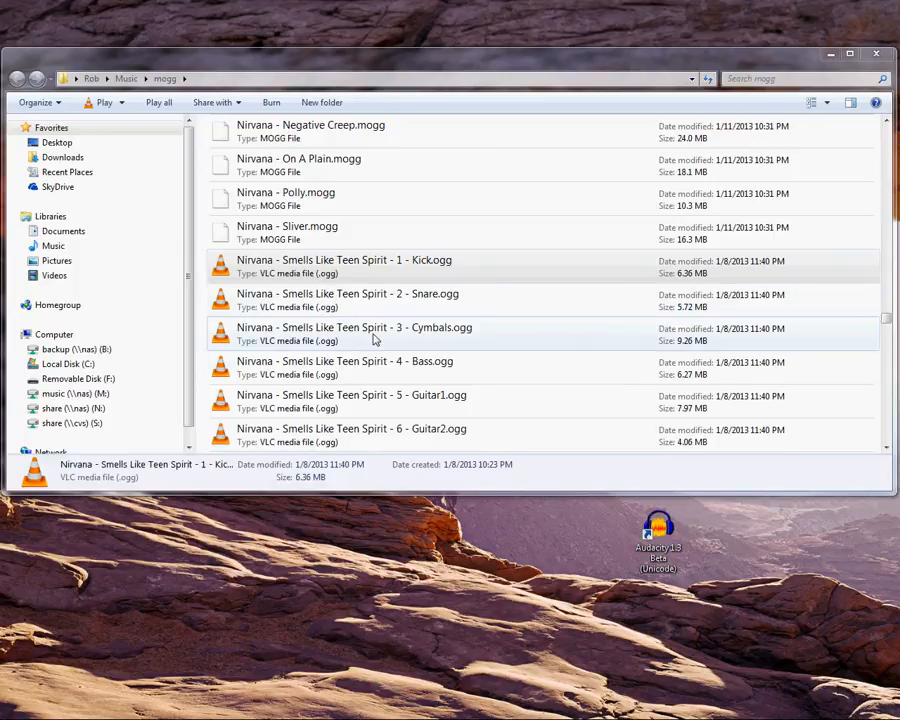
Open 'Nirvana - Smells Like Teen Spirit - 1 - Kick.ogg' in Audacity from its context menu.
right_click(344, 266)
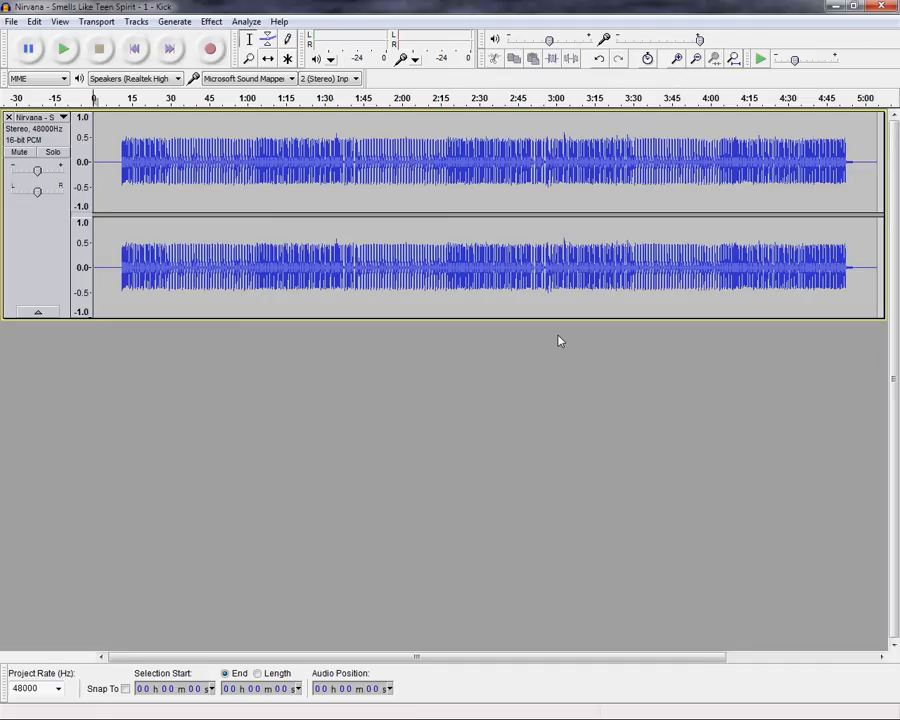
mouse_move(128, 132)
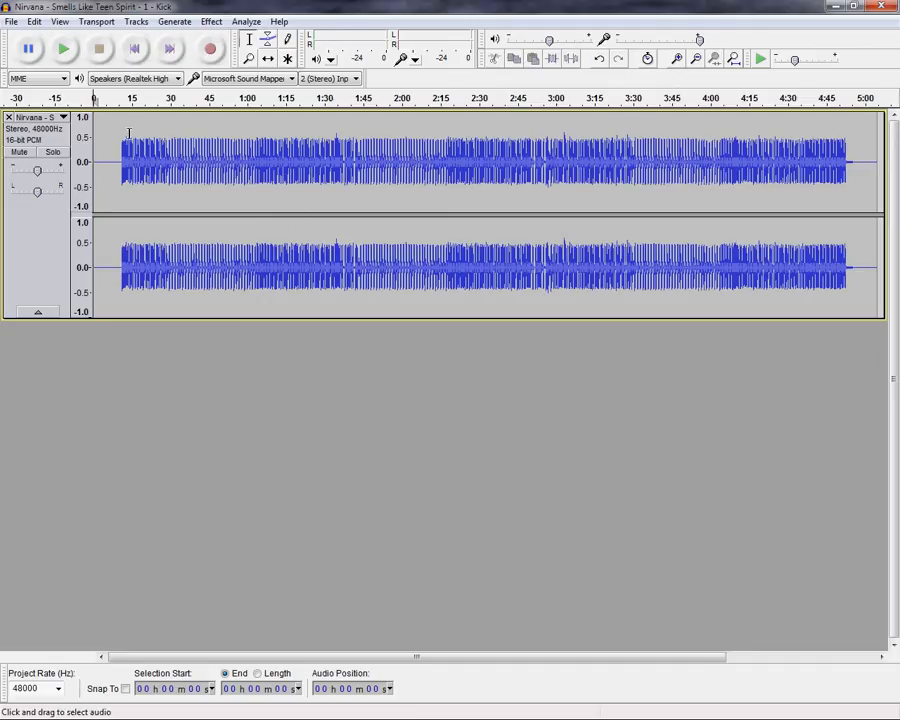
click(64, 48)
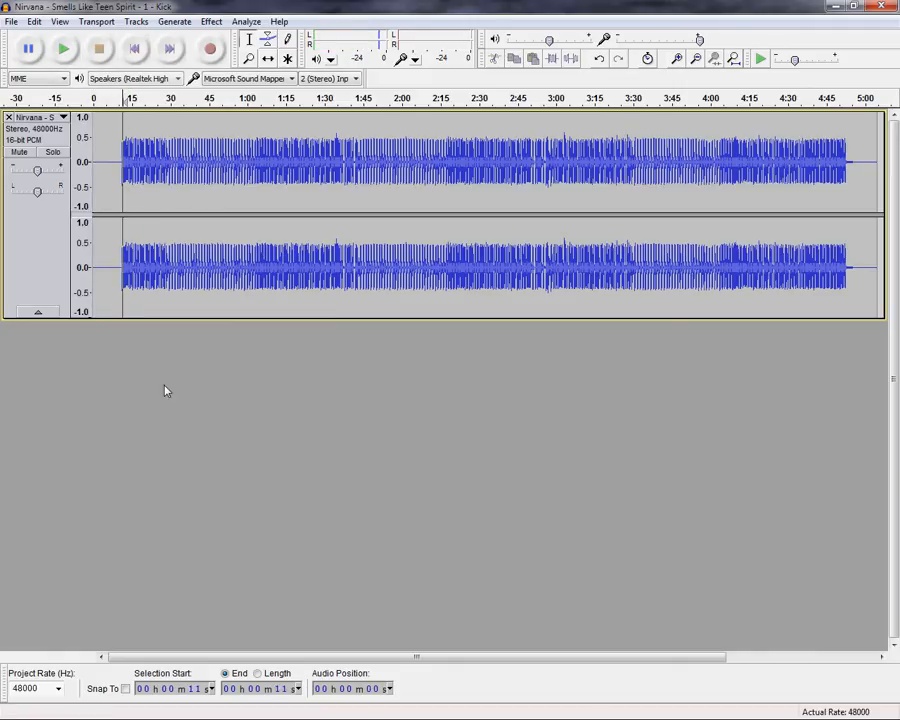
mouse_move(84, 414)
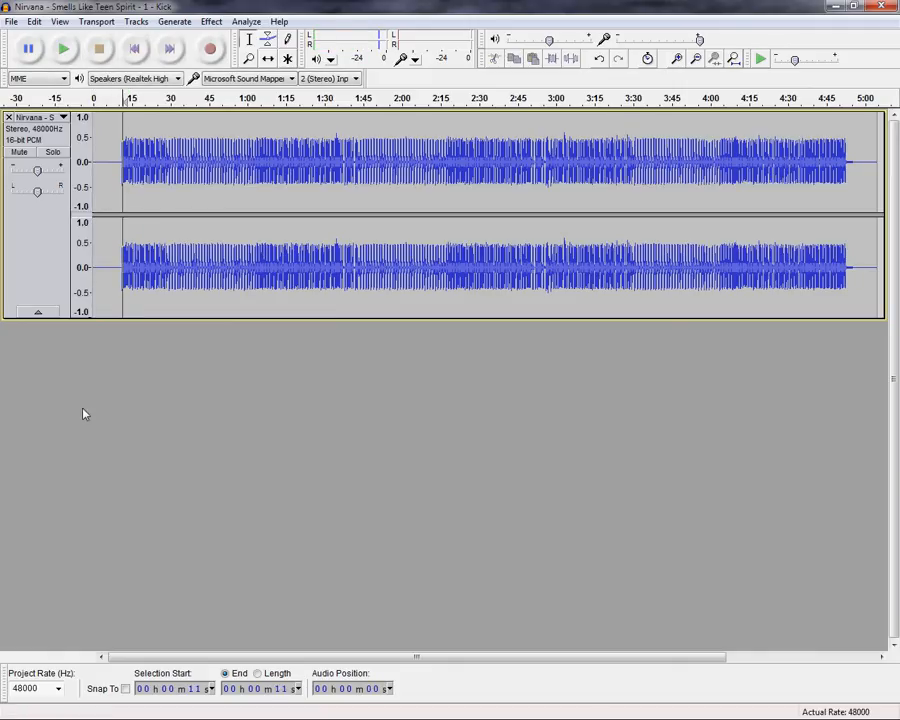
Import the Snare, Cymbals, Bass, Guitar1, Guitar2 and Vocals stems from the mogg folder.
click(12, 20)
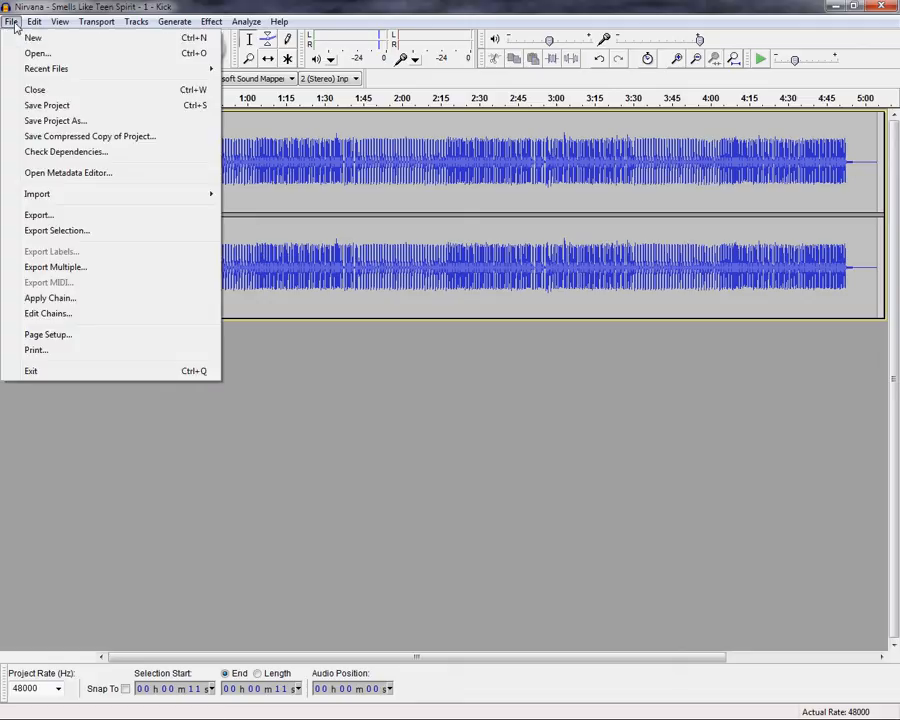
mouse_move(36, 192)
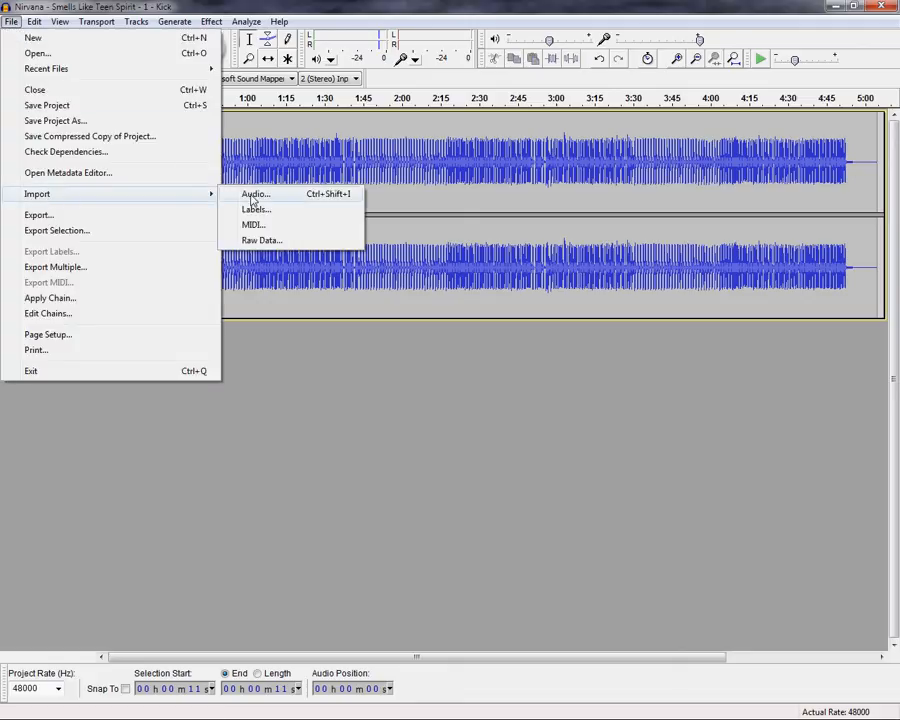
click(254, 194)
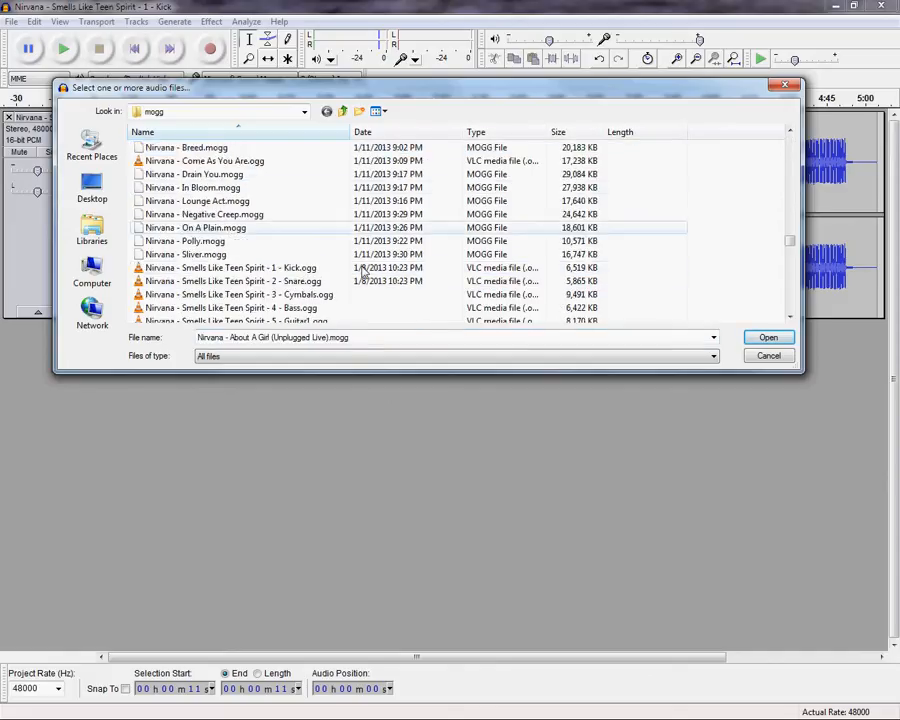
scroll(down, 3)
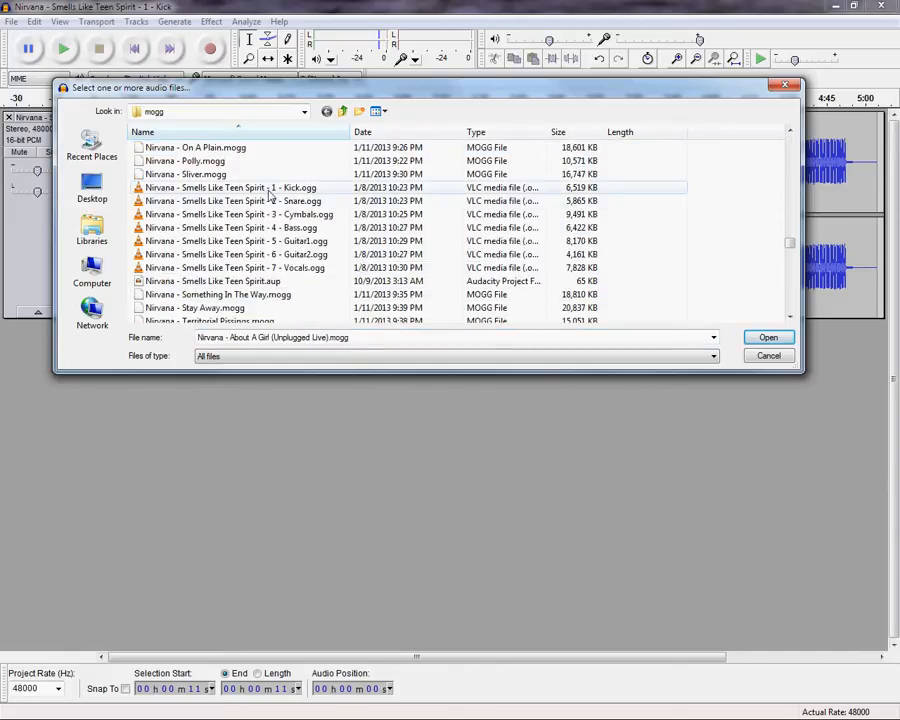
click(276, 214)
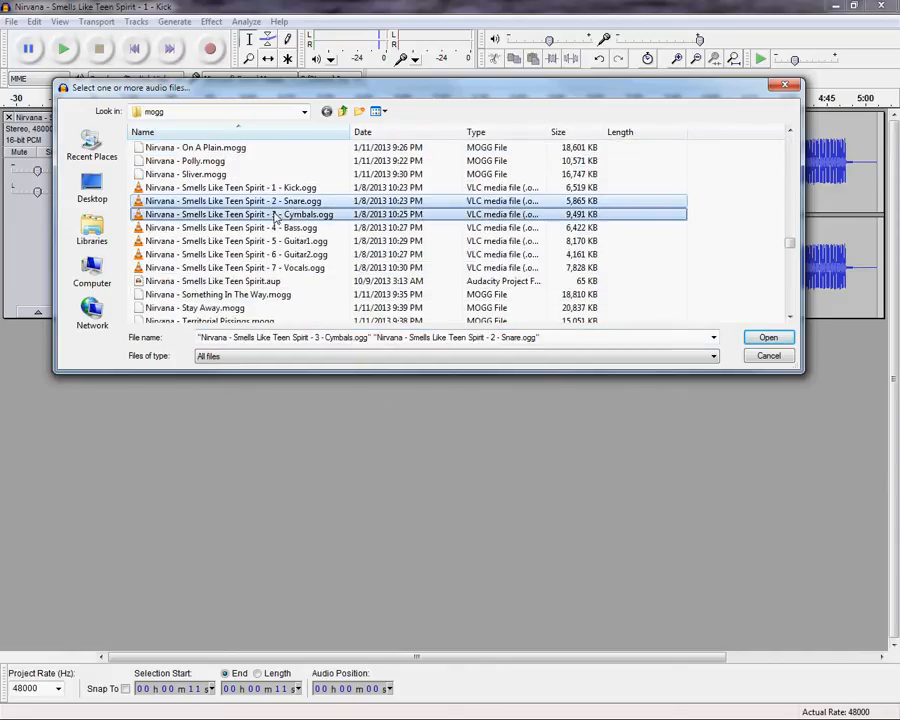
click(236, 268)
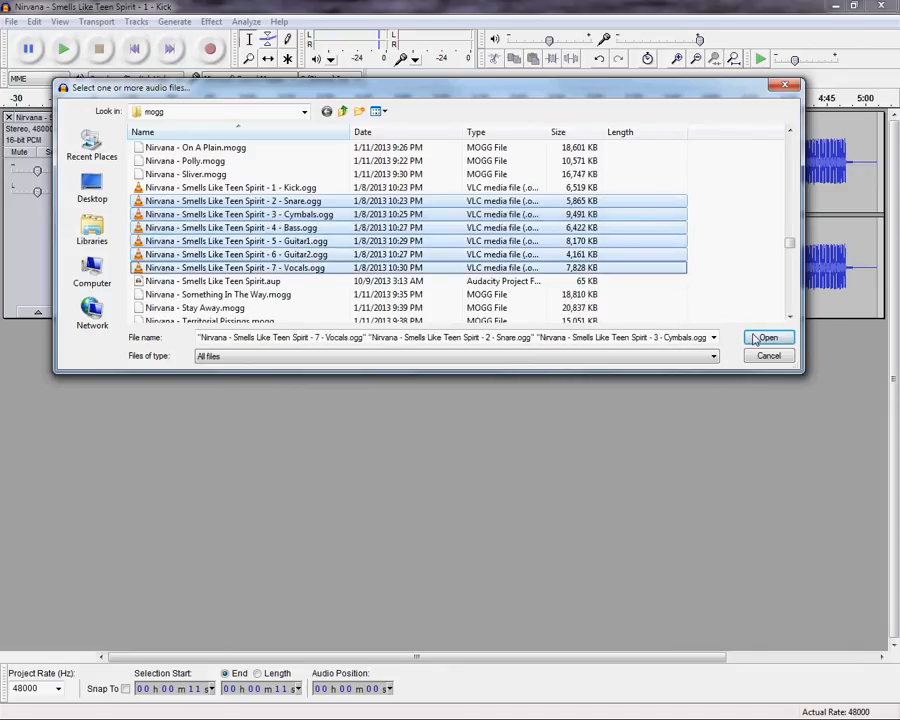
click(768, 336)
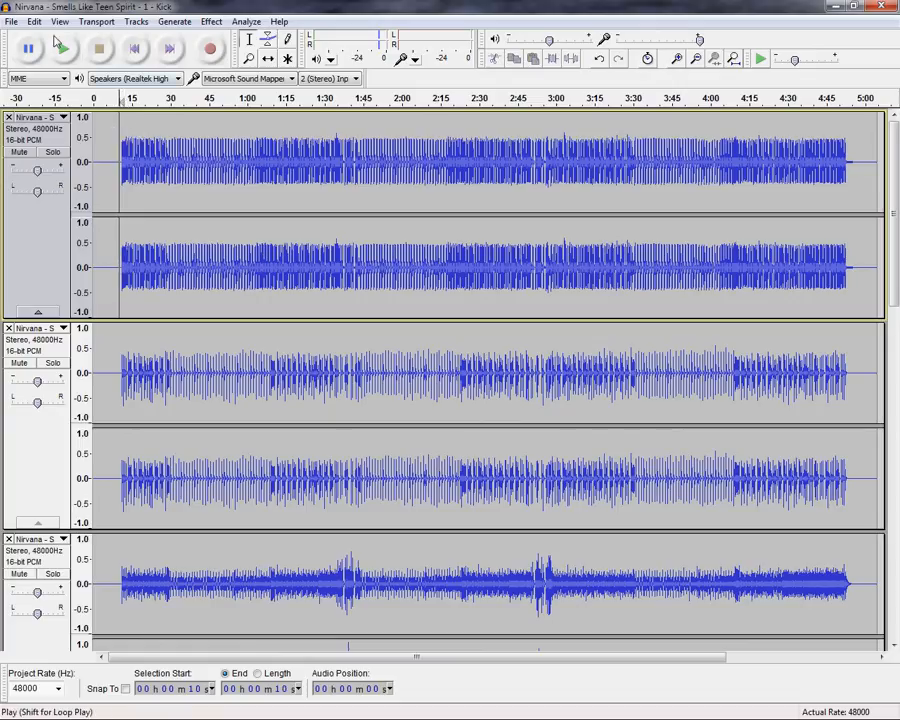
Play the stems, solo the kick track, and boost one stem's gain to about +13 dB.
click(64, 48)
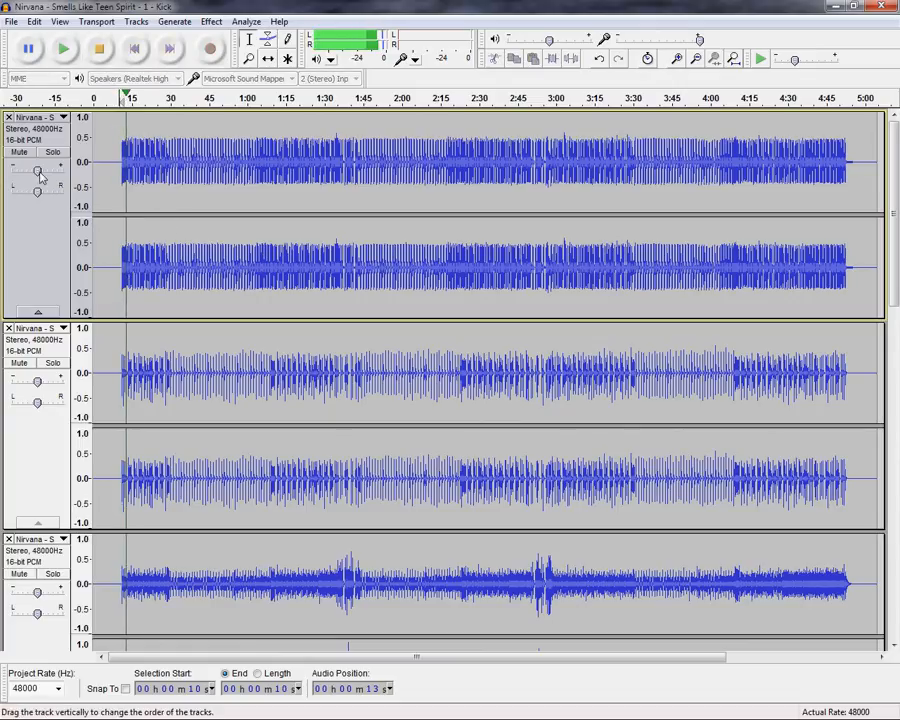
click(52, 152)
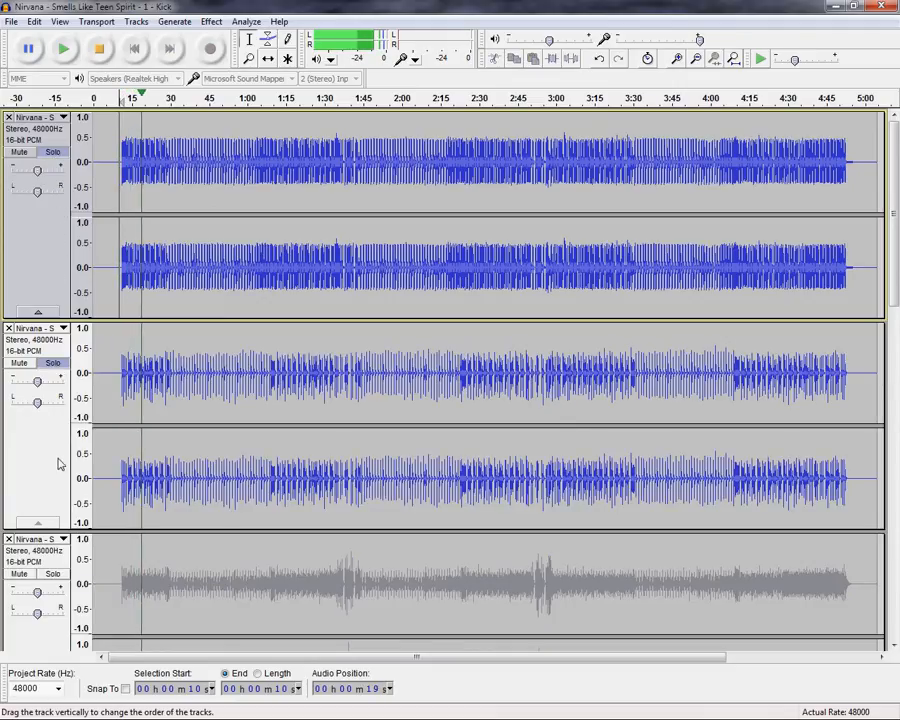
scroll(down, 3)
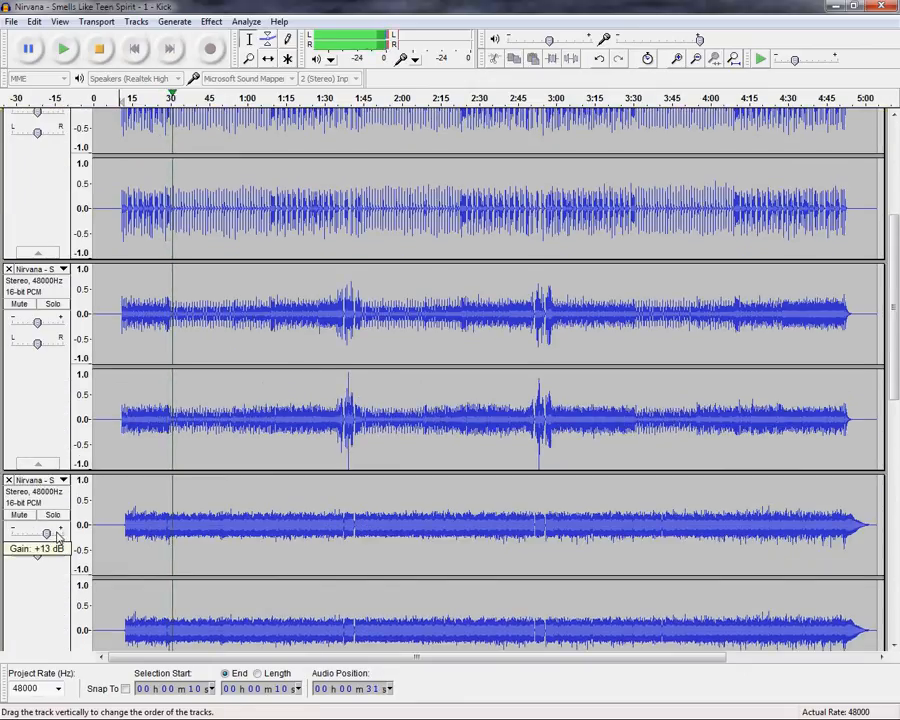
drag(50, 532, 42, 532)
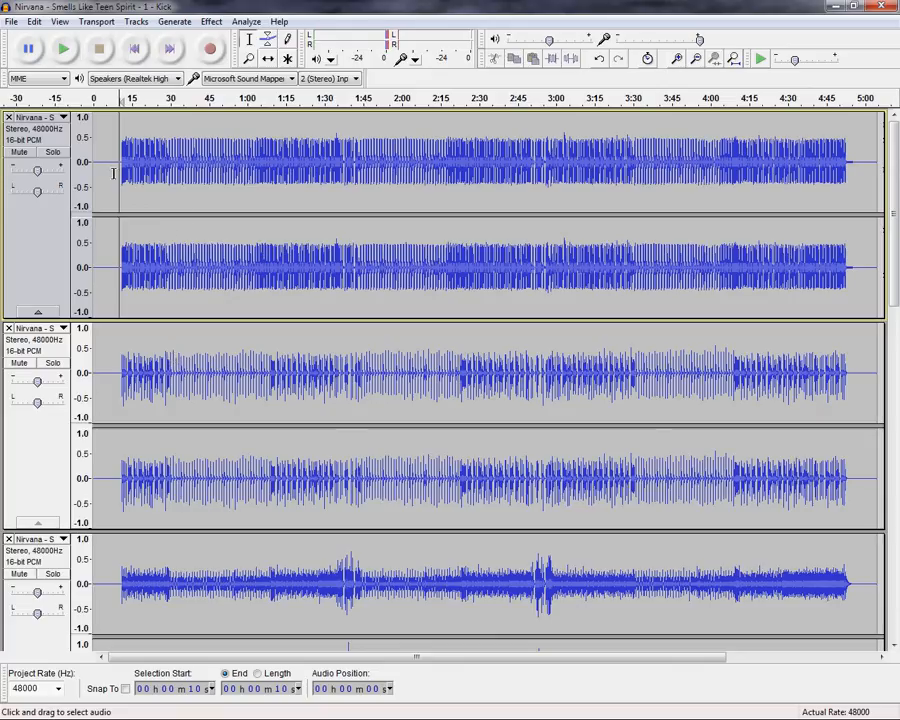
Save the project as 'Nirvana - Smells Like Teen Spirit my mix.aup' in the mogg folder.
click(12, 20)
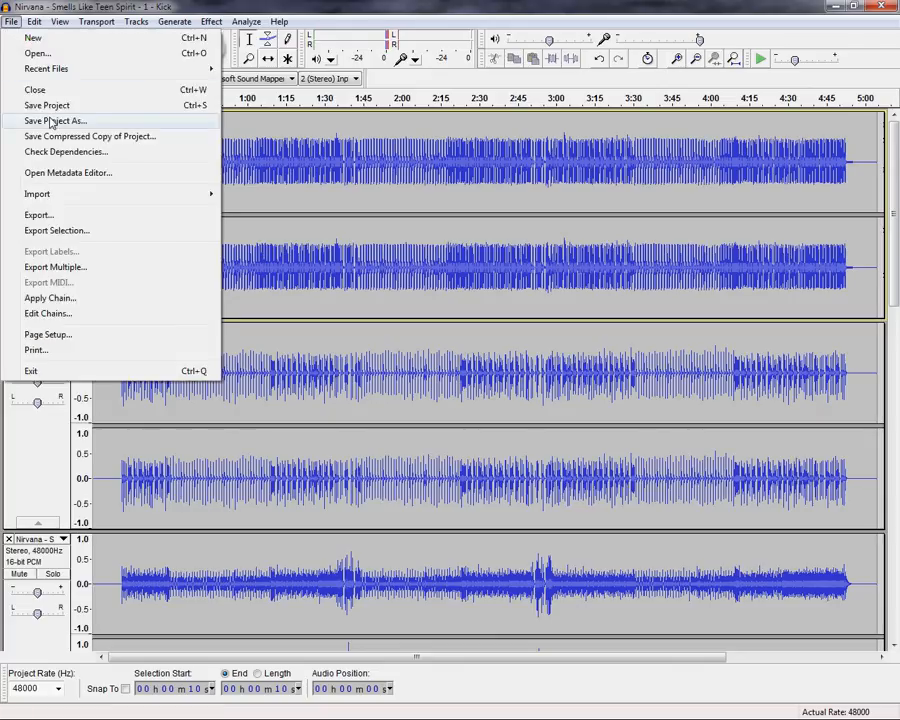
click(56, 120)
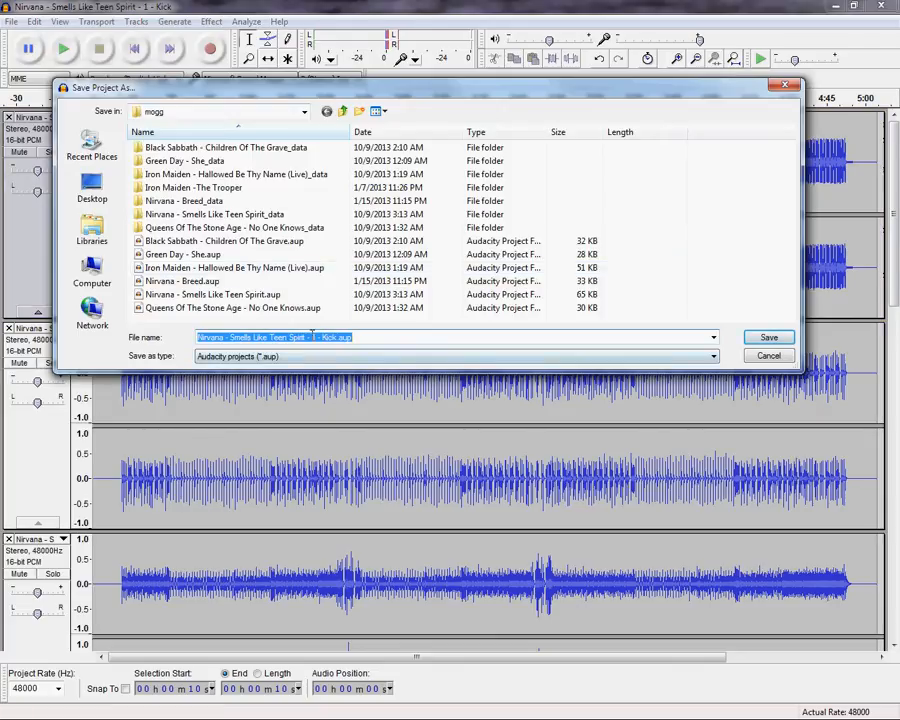
click(330, 336)
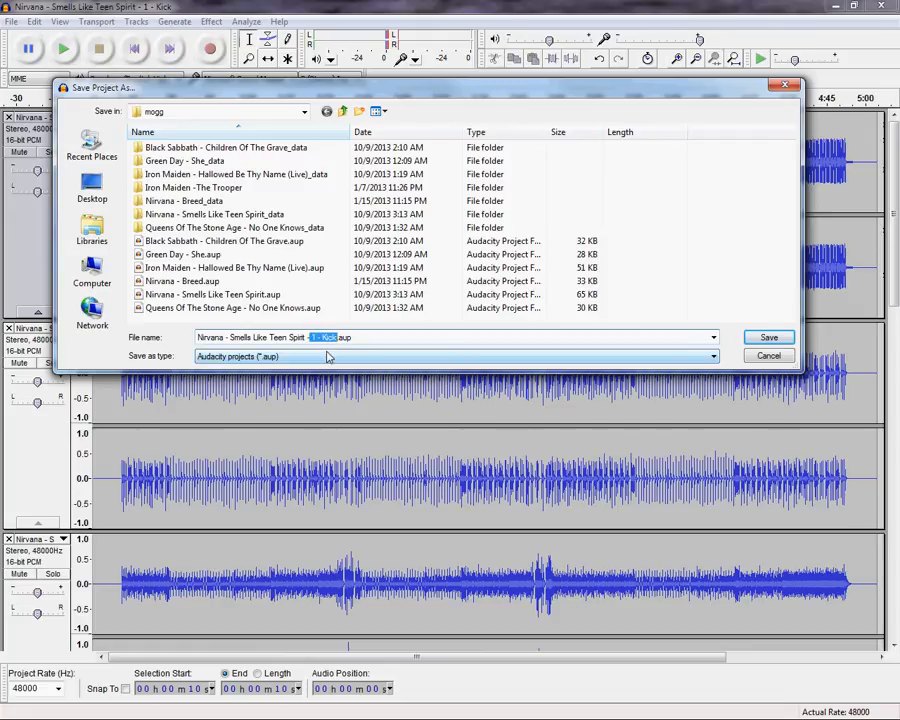
text(-my mix)
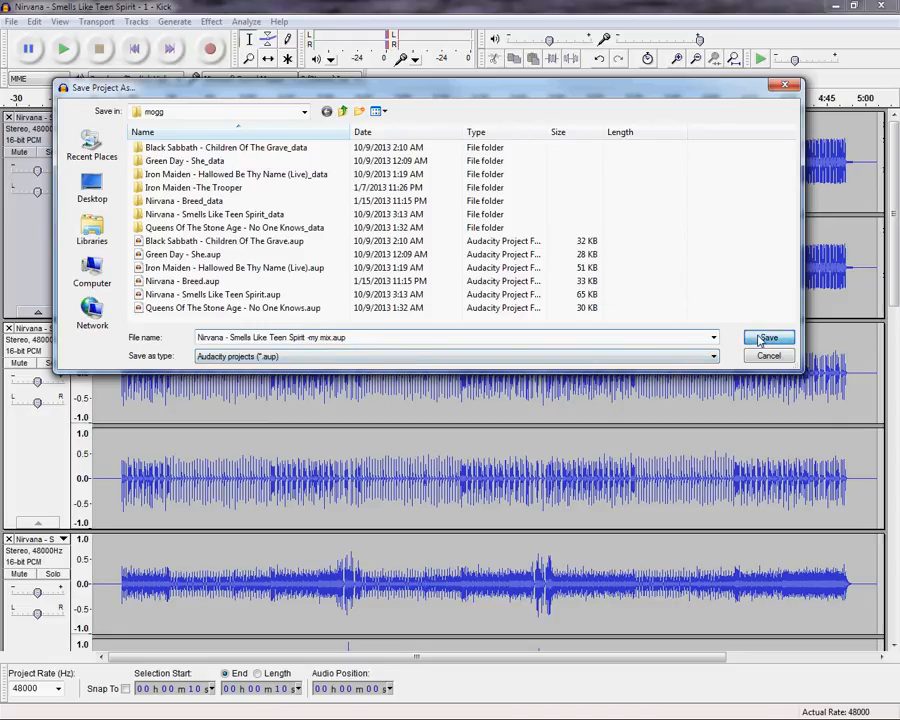
click(768, 336)
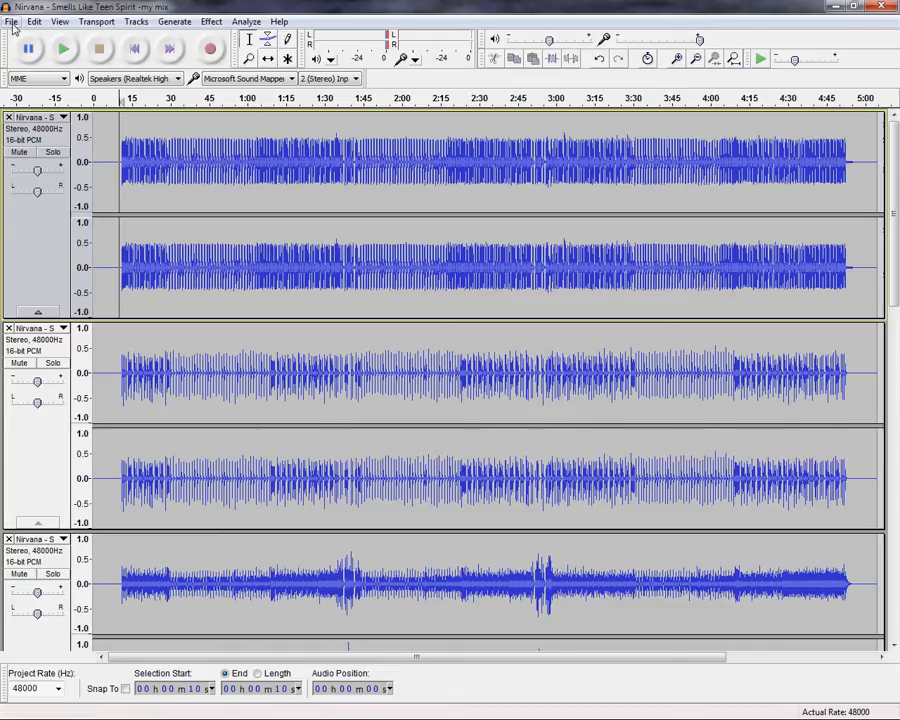
Set up a 16-bit PCM WAV export named 'my mix', then leave the Export File dialog.
click(12, 20)
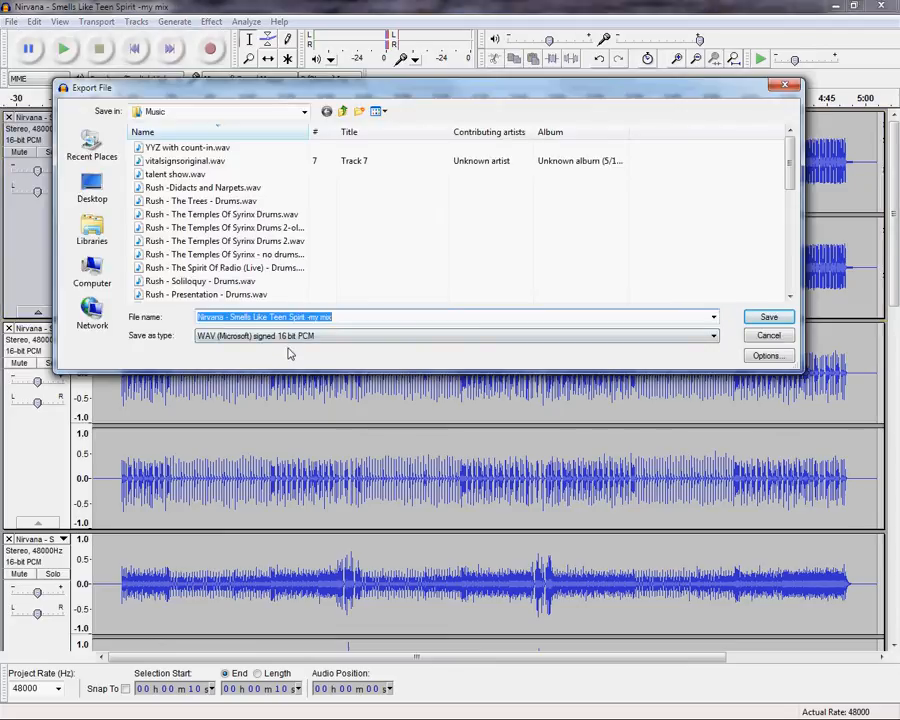
click(710, 336)
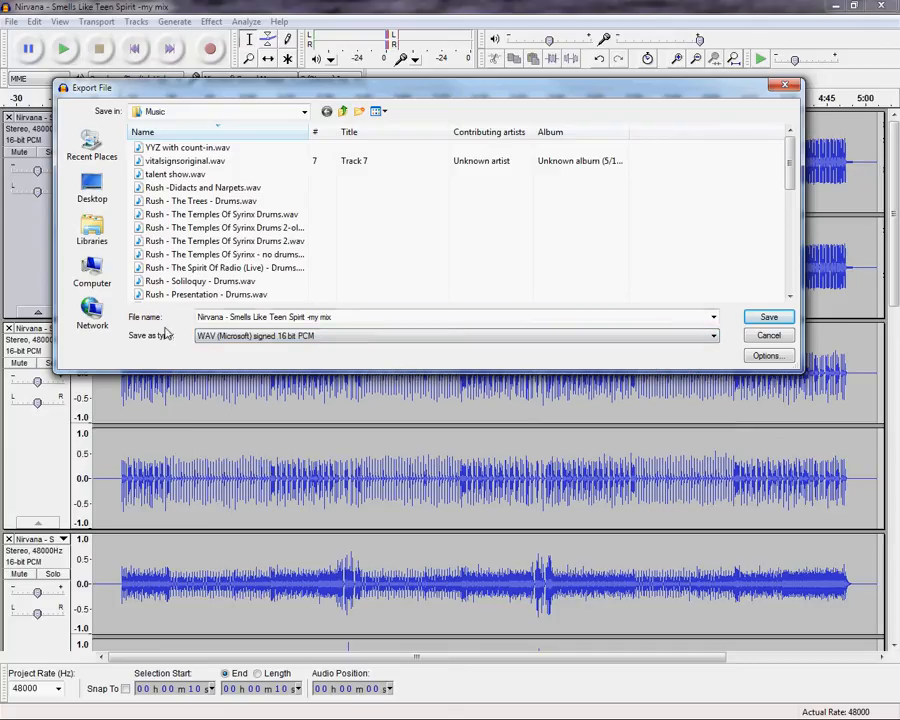
mouse_move(464, 314)
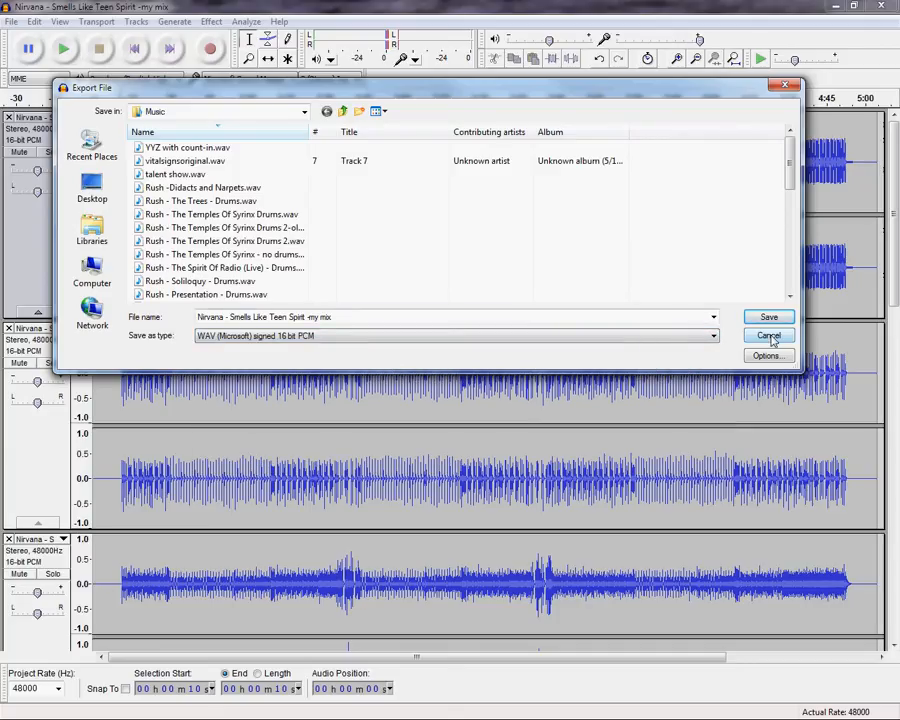
click(768, 336)
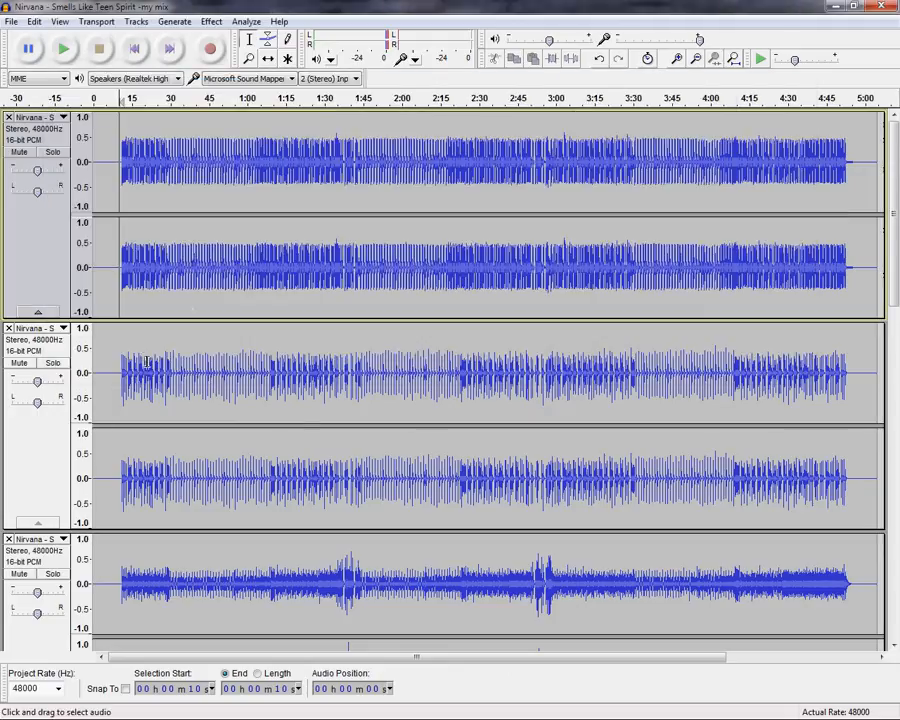
click(280, 20)
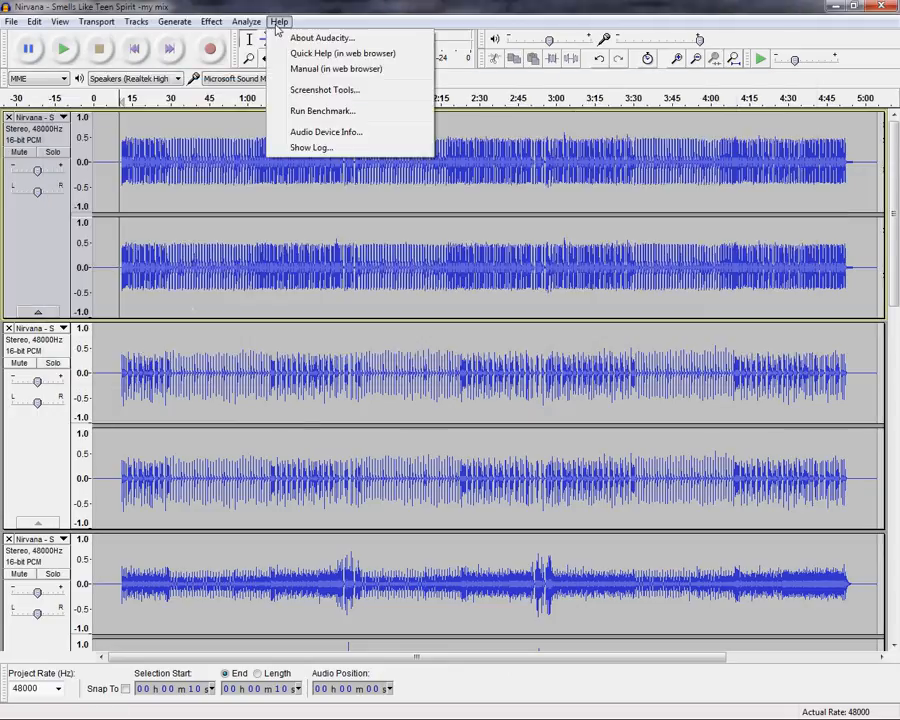
mouse_move(324, 132)
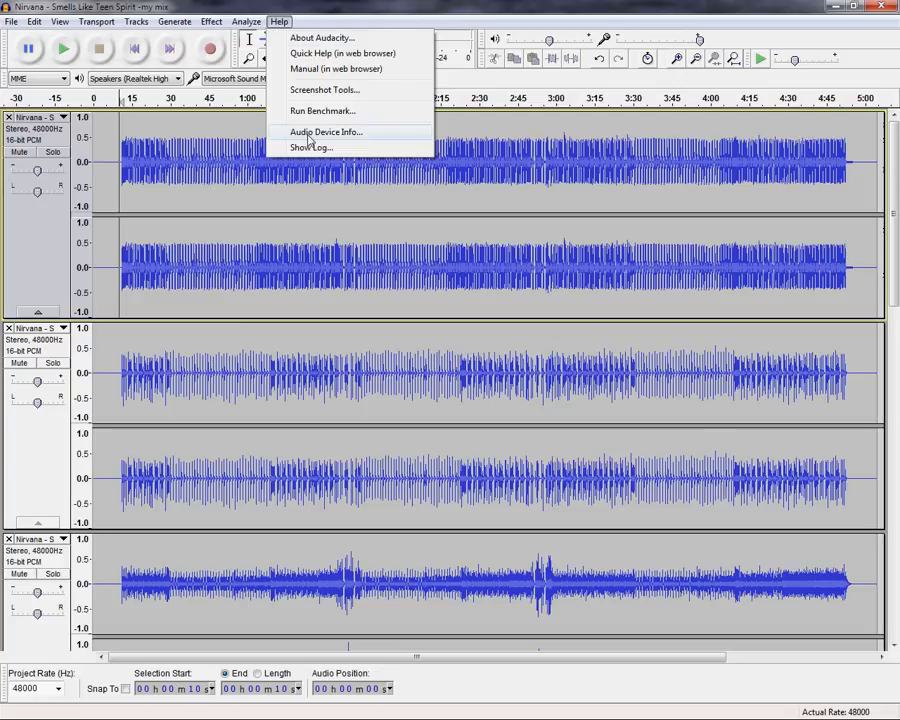
click(320, 36)
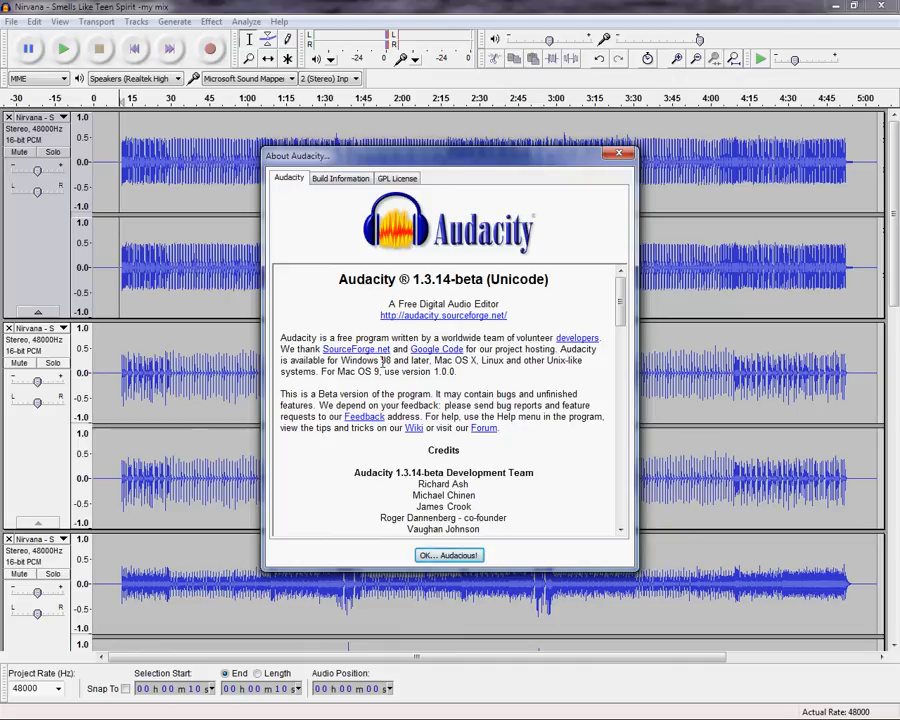
click(448, 556)
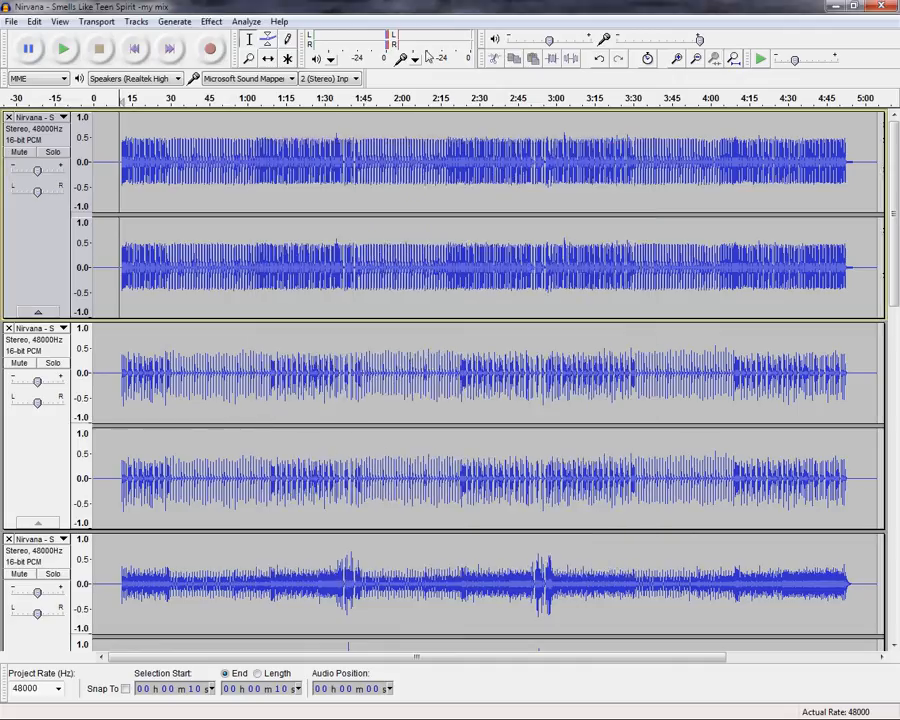
mouse_move(384, 8)
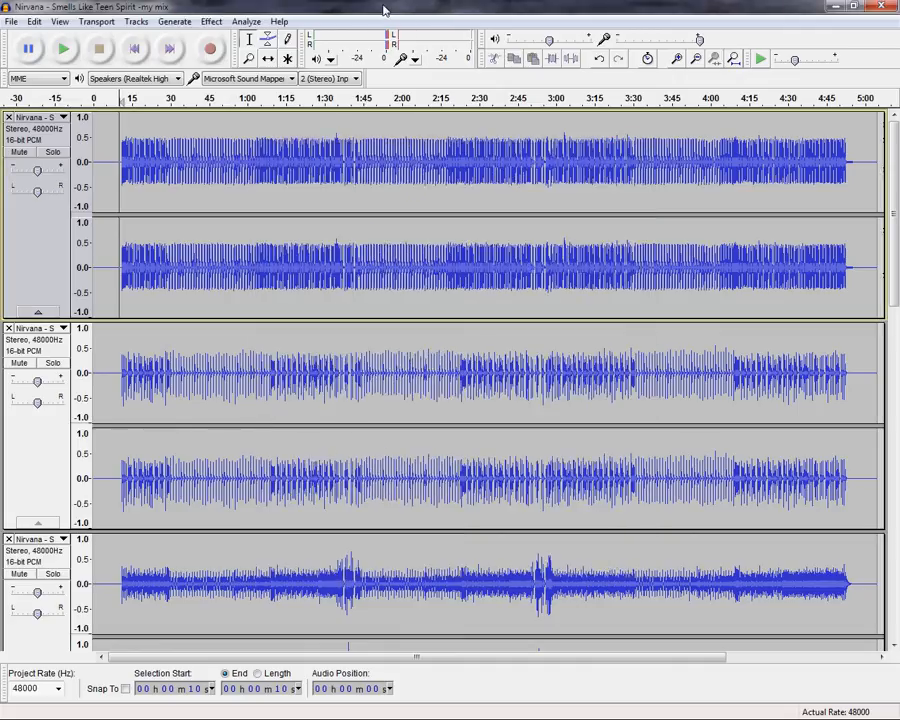